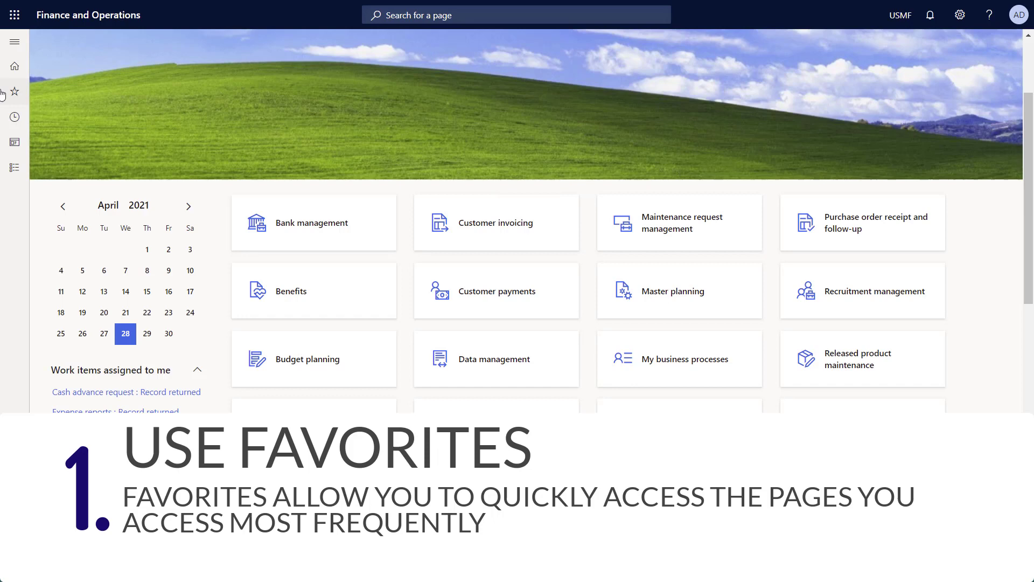
pyautogui.moveTo(14, 92)
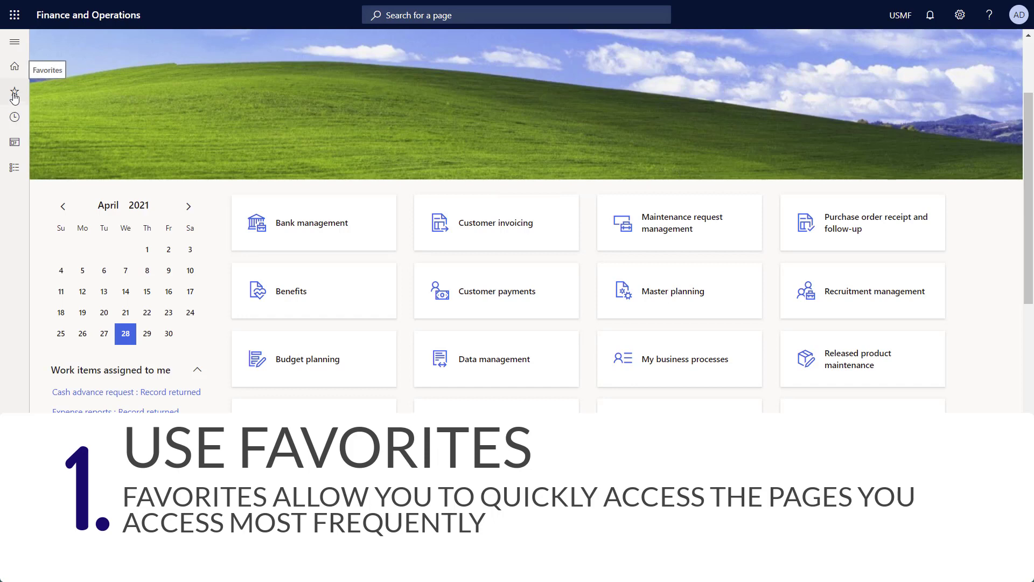
# Expand the Favorites list in the left pane to reveal All sales orders.
pyautogui.click(14, 91)
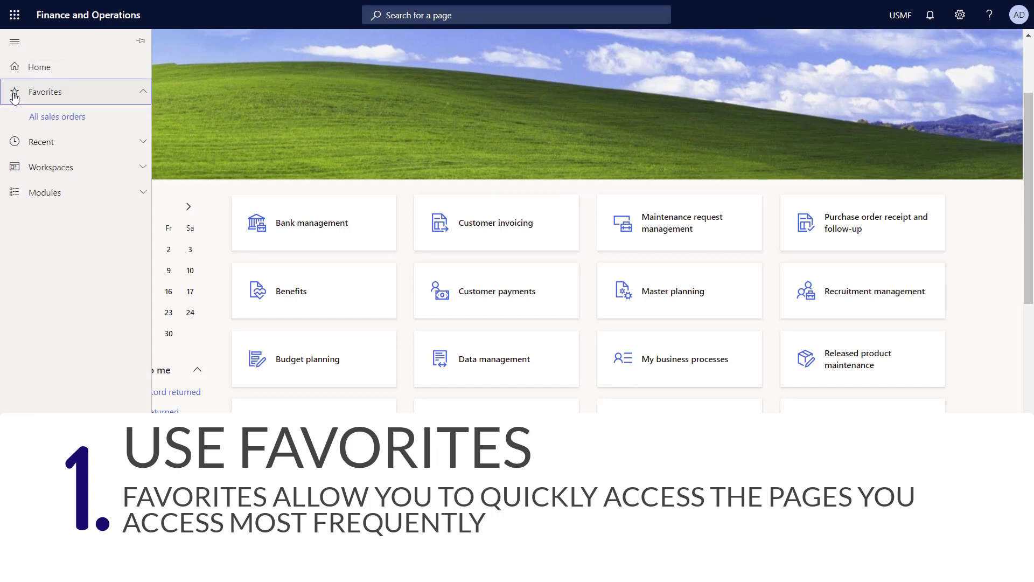
pyautogui.moveTo(57, 116)
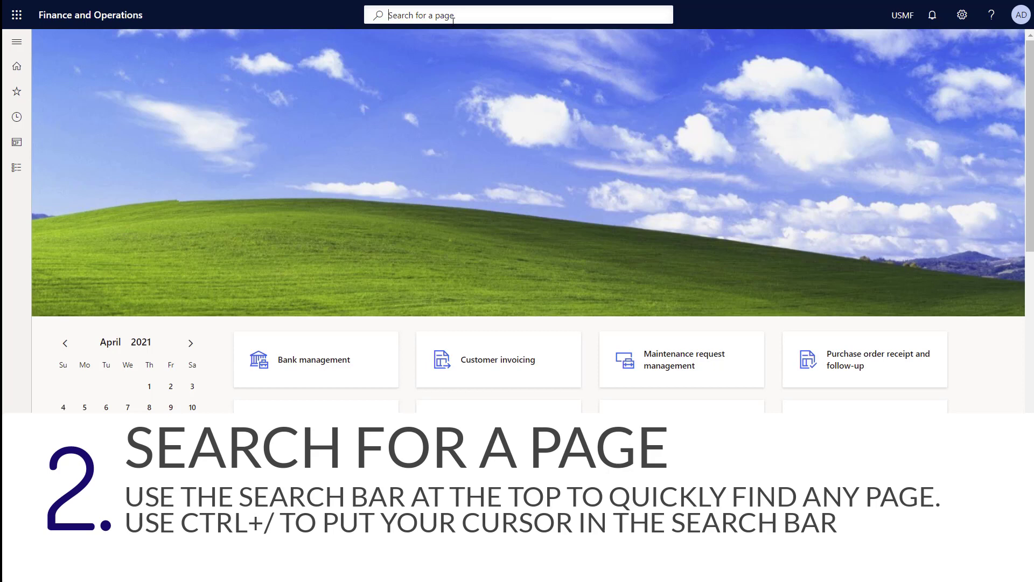
# Search pages for 'accounts p p' and open Accounts payable parameters.
pyautogui.write('accounts p p')
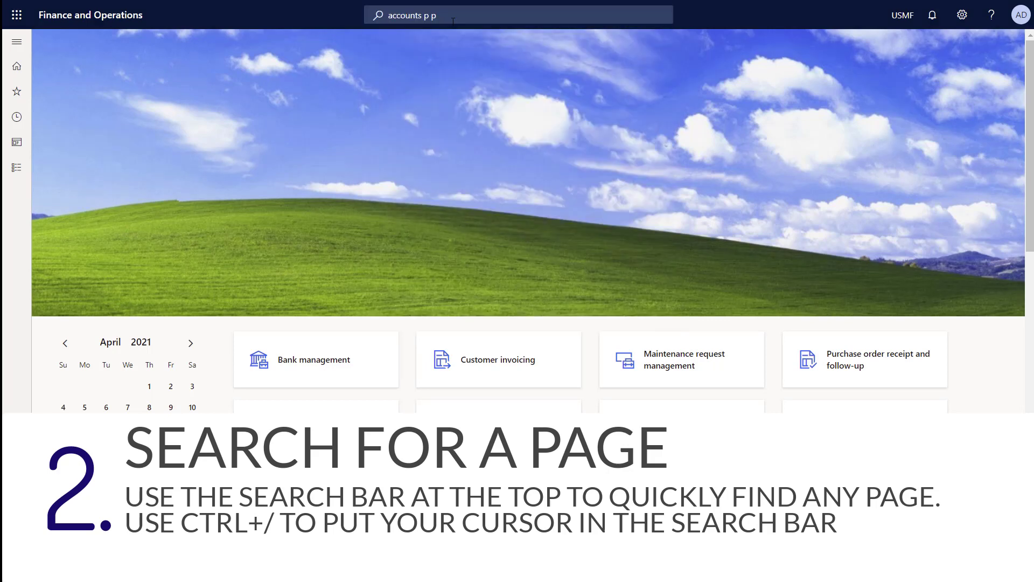
pyautogui.press('Enter')
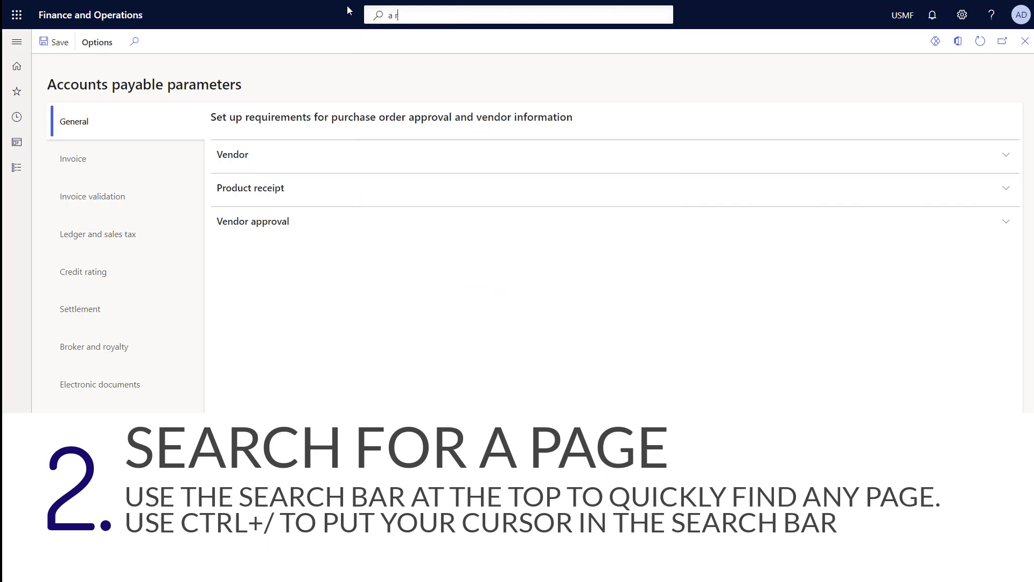
# Open Accounts payable parameters, then type 'arp' into a new page search.
pyautogui.write('p')
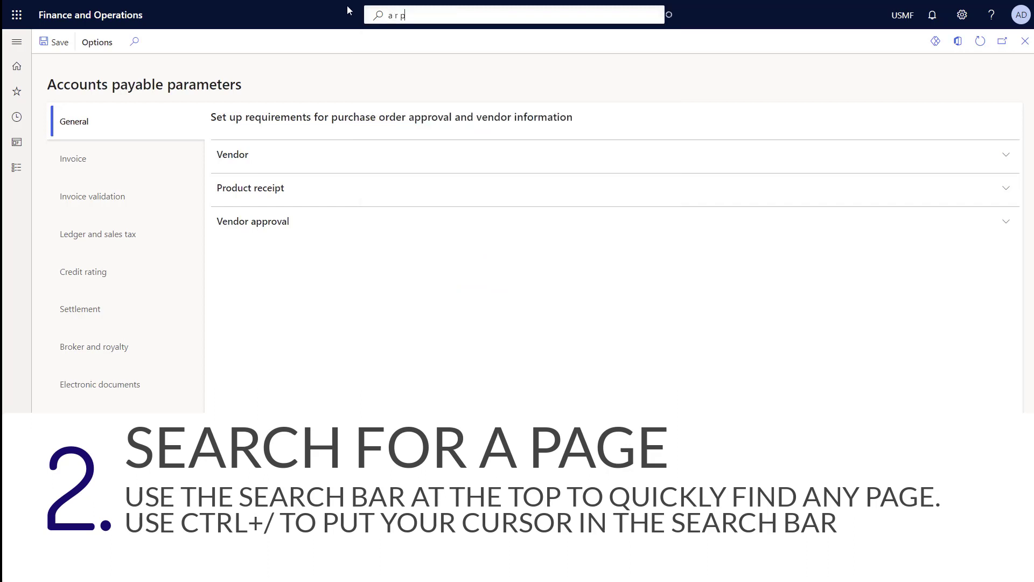
pyautogui.write('arp')
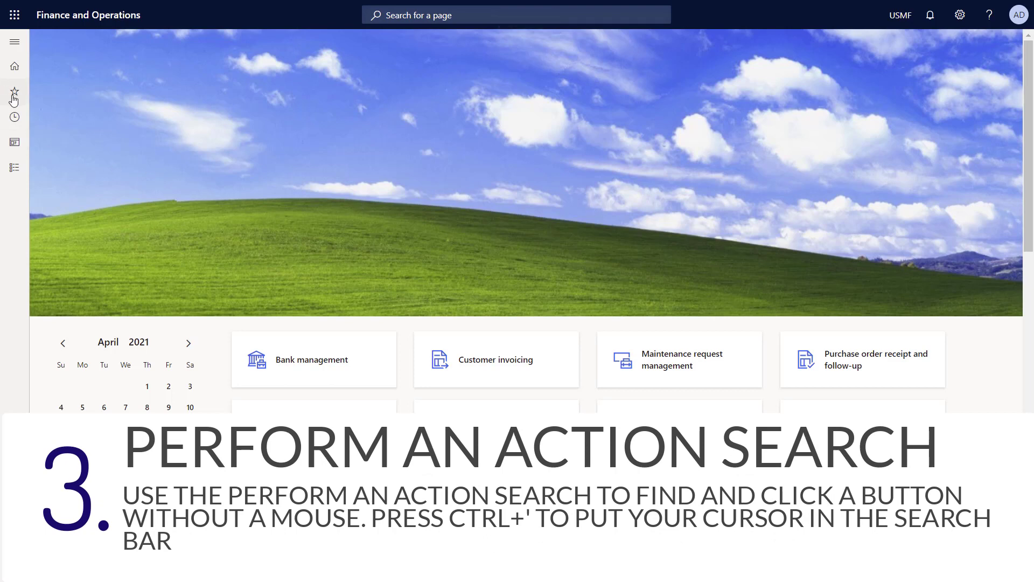
pyautogui.moveTo(36, 125)
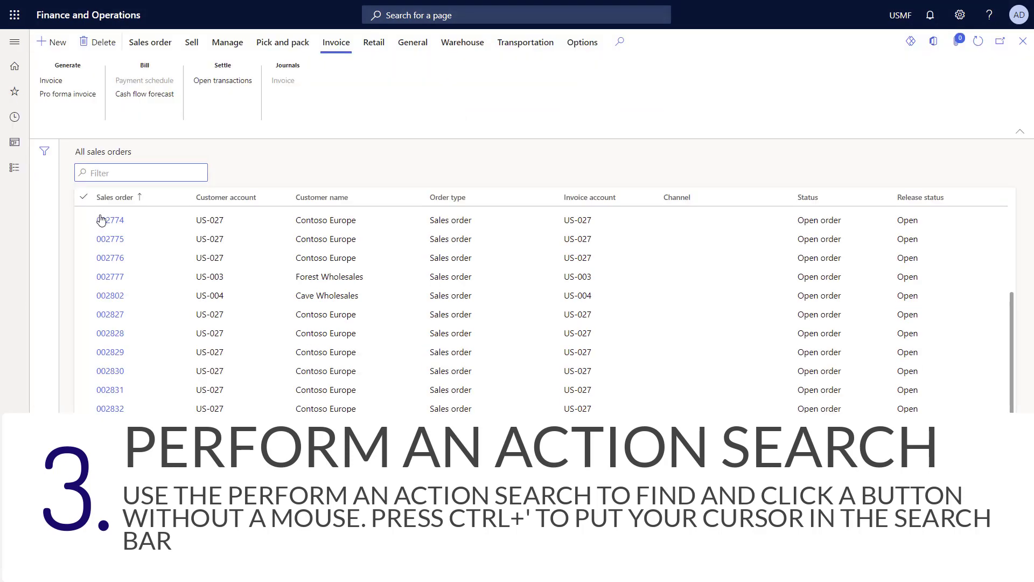
# Select and open order 002774 for Contoso Europe in the All sales orders grid.
pyautogui.click(111, 220)
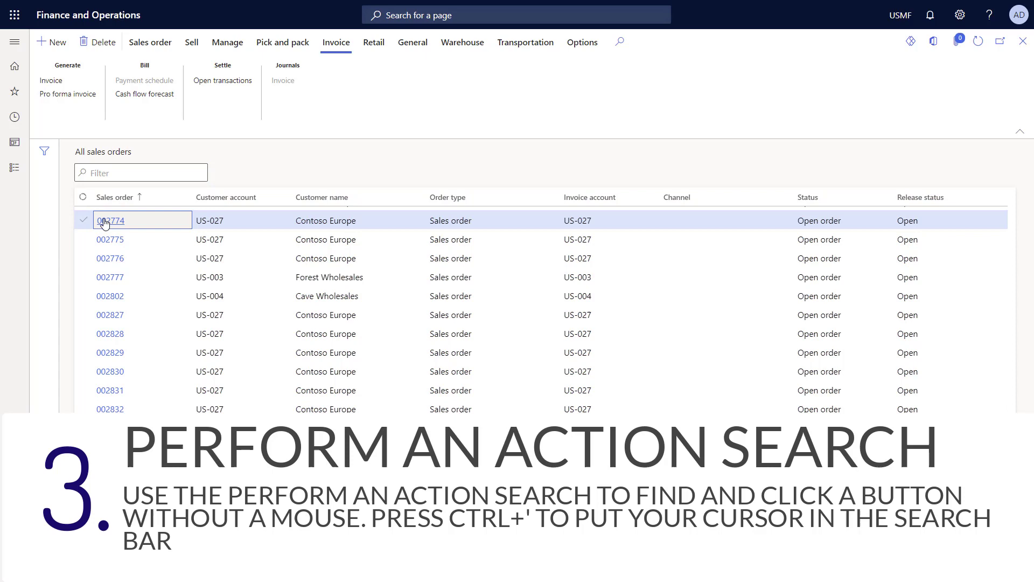
pyautogui.click(111, 220)
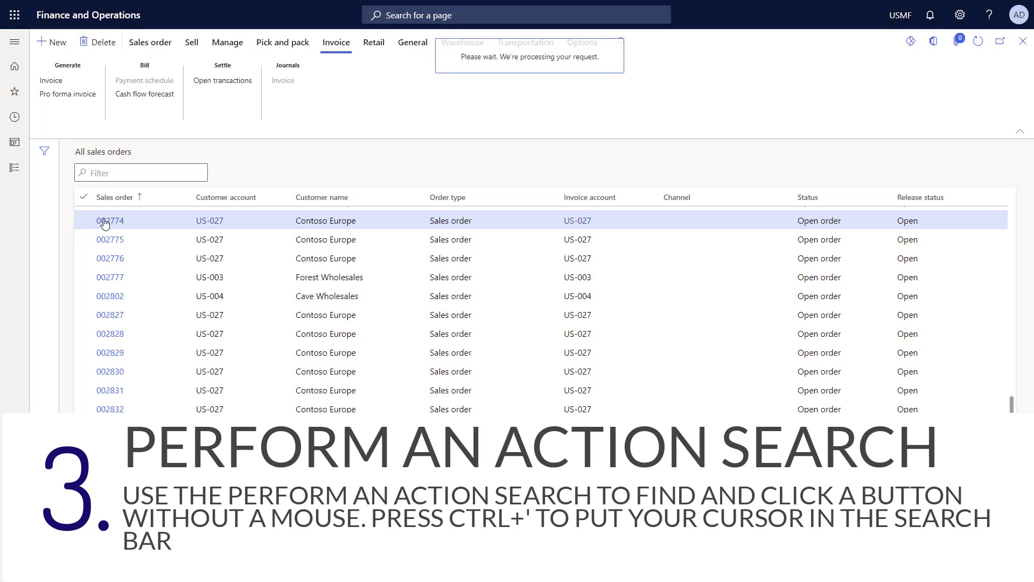
pyautogui.click(110, 220)
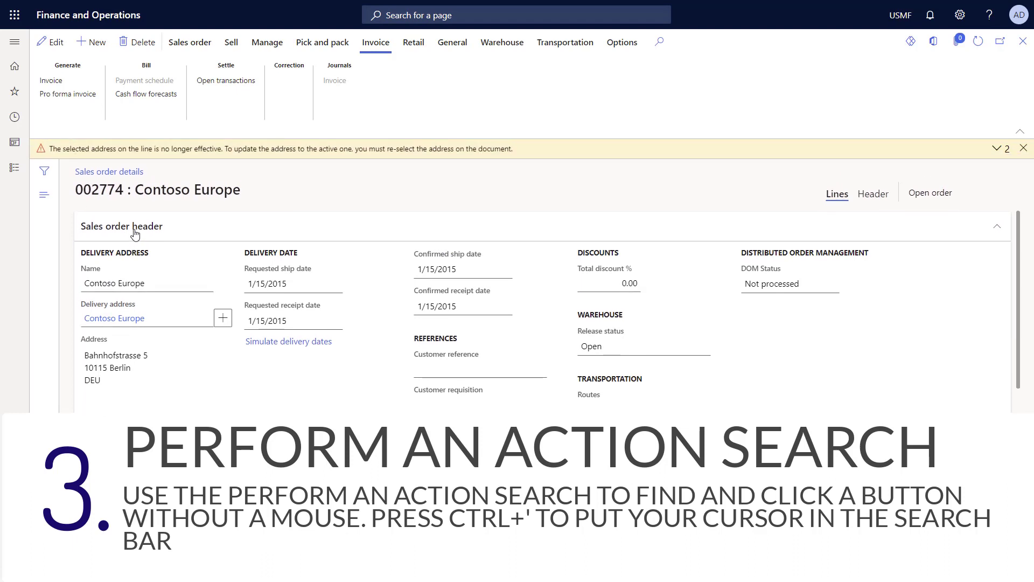
pyautogui.moveTo(122, 226)
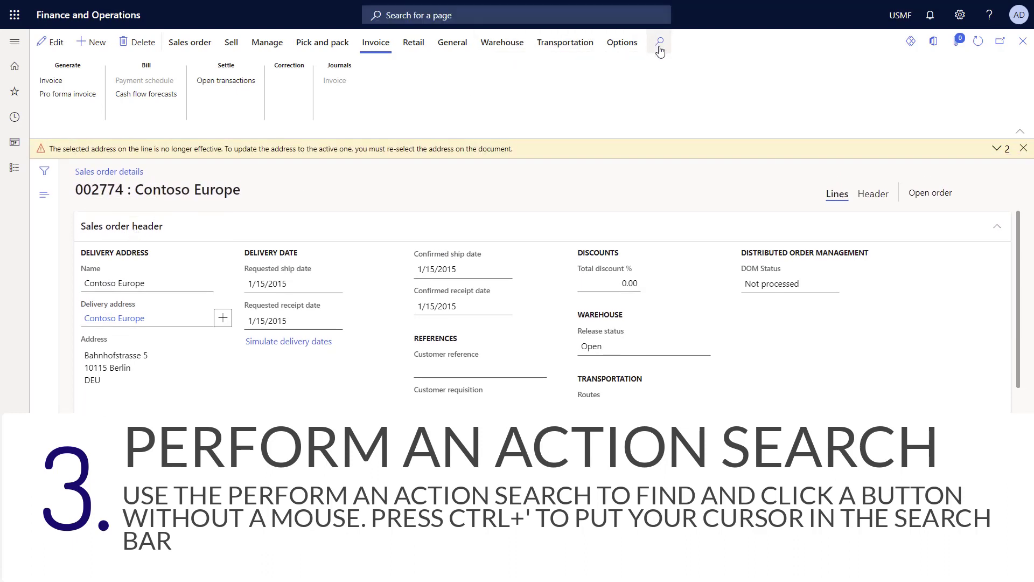
pyautogui.moveTo(659, 42)
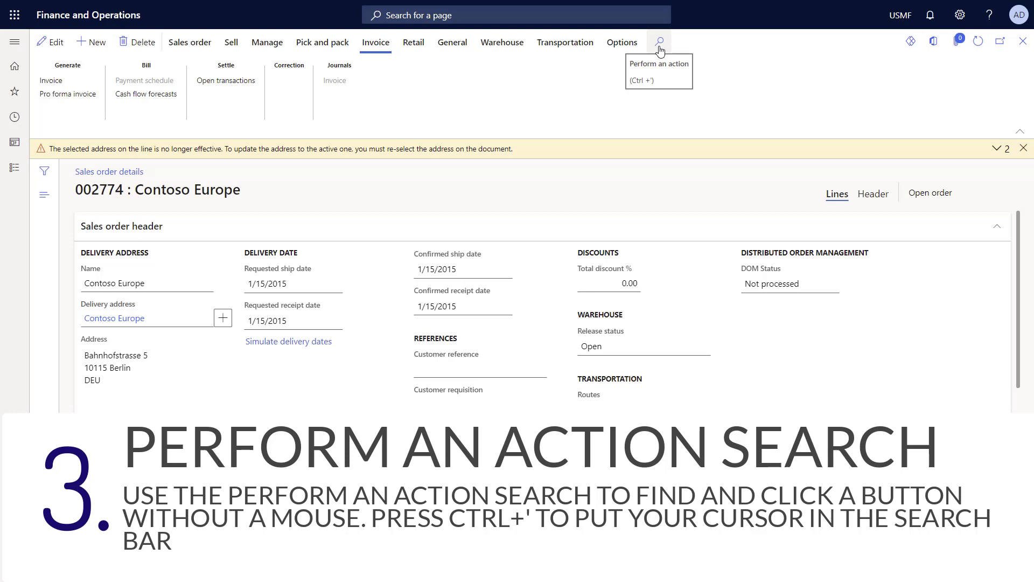
# Search the actions on order 002774 for 'Inv' using Perform an action.
pyautogui.click(659, 41)
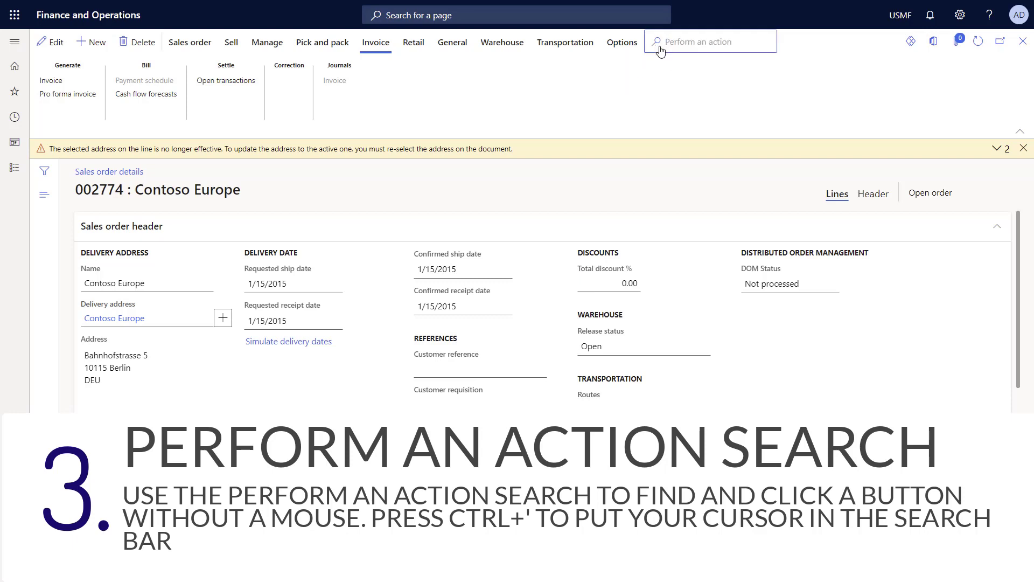
pyautogui.press("ctrl+'")
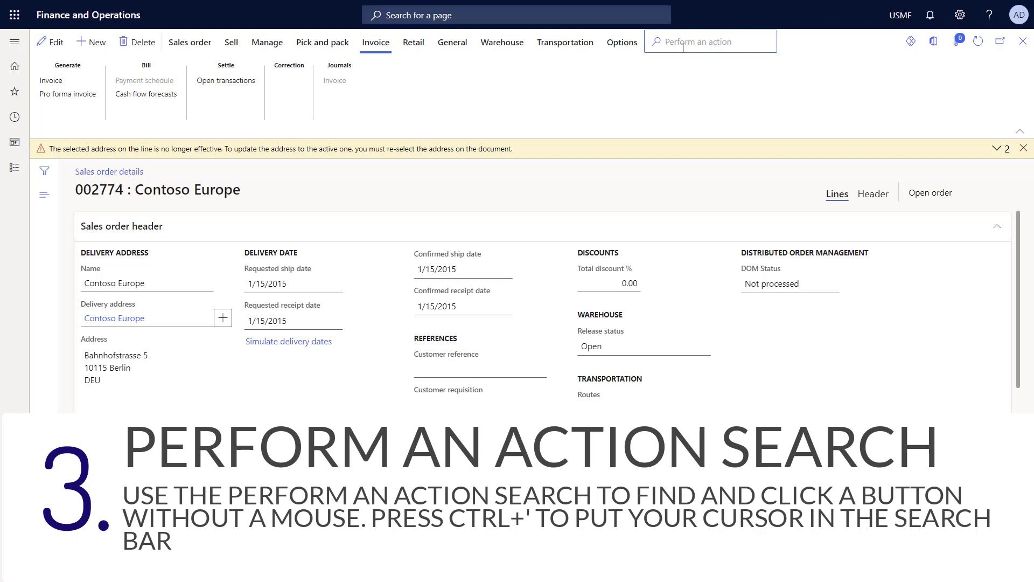
pyautogui.write('Inv')
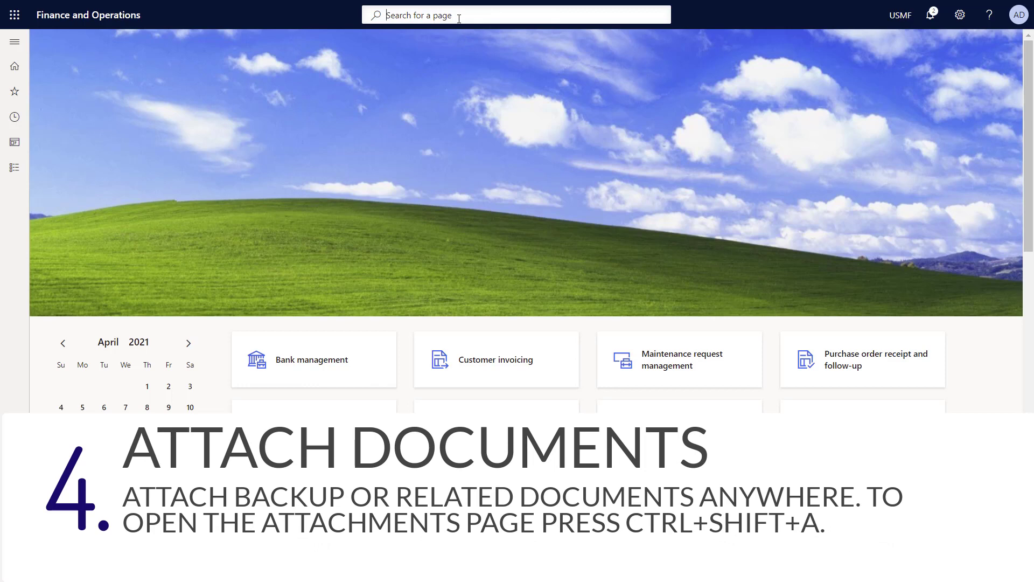
pyautogui.write('worker')
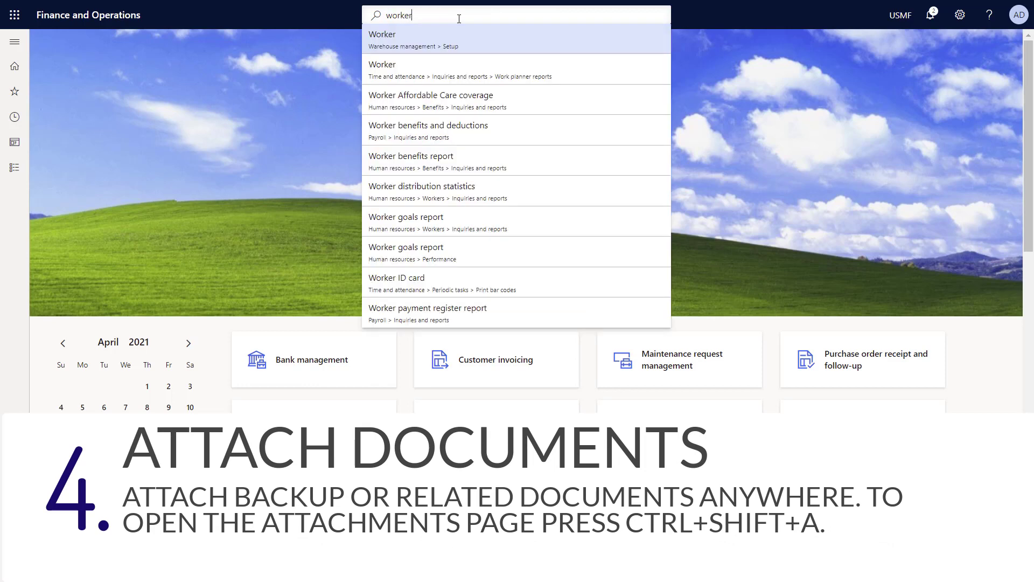
pyautogui.write('s')
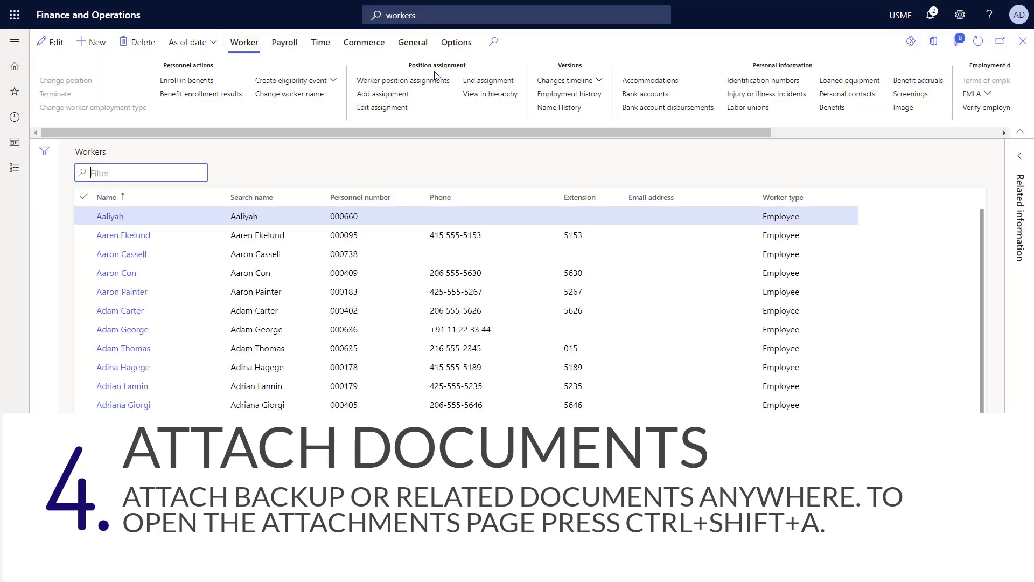
pyautogui.click(122, 254)
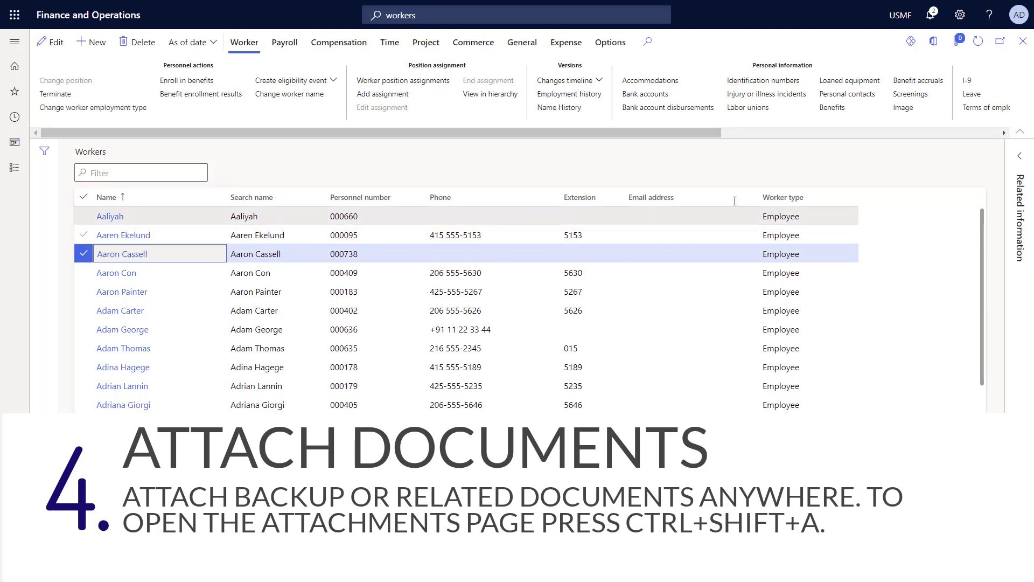
pyautogui.moveTo(958, 41)
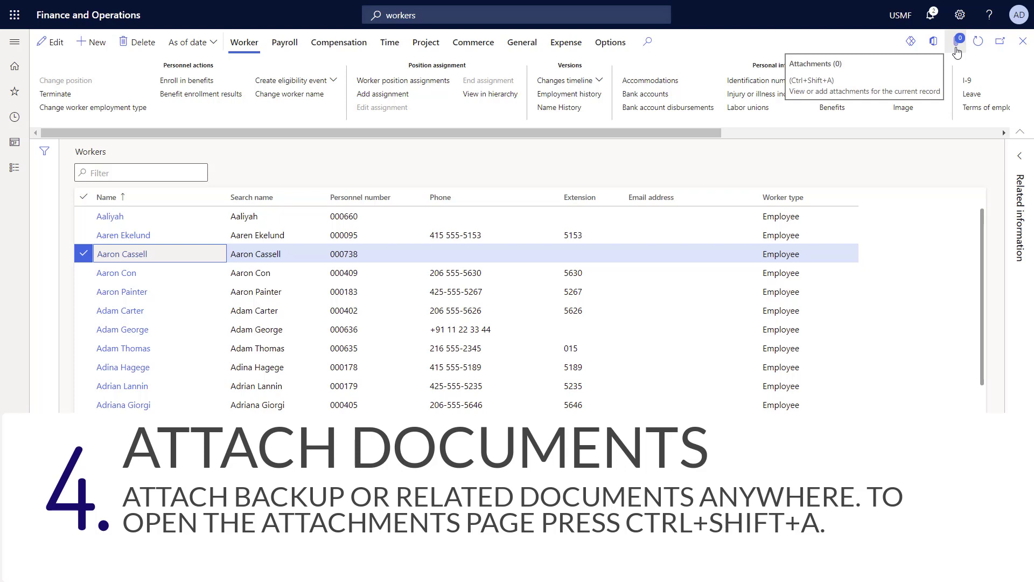
pyautogui.press('ctrl+shift+a')
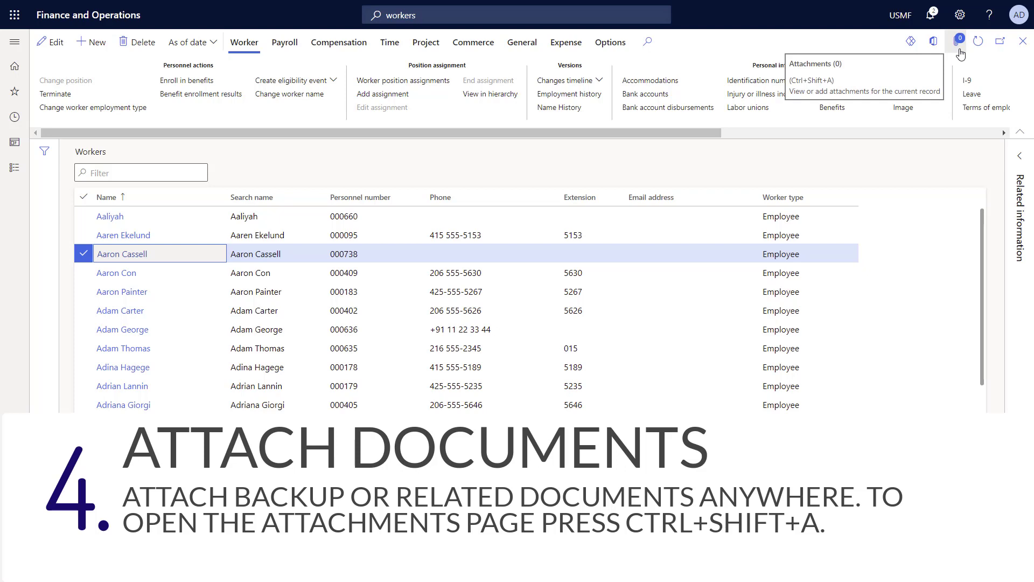
pyautogui.click(959, 41)
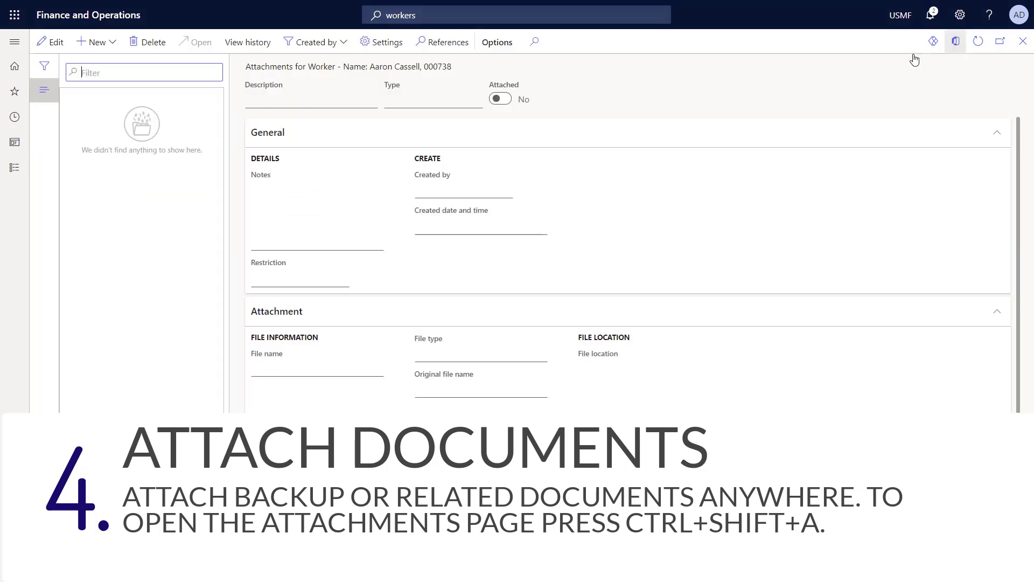
pyautogui.click(96, 41)
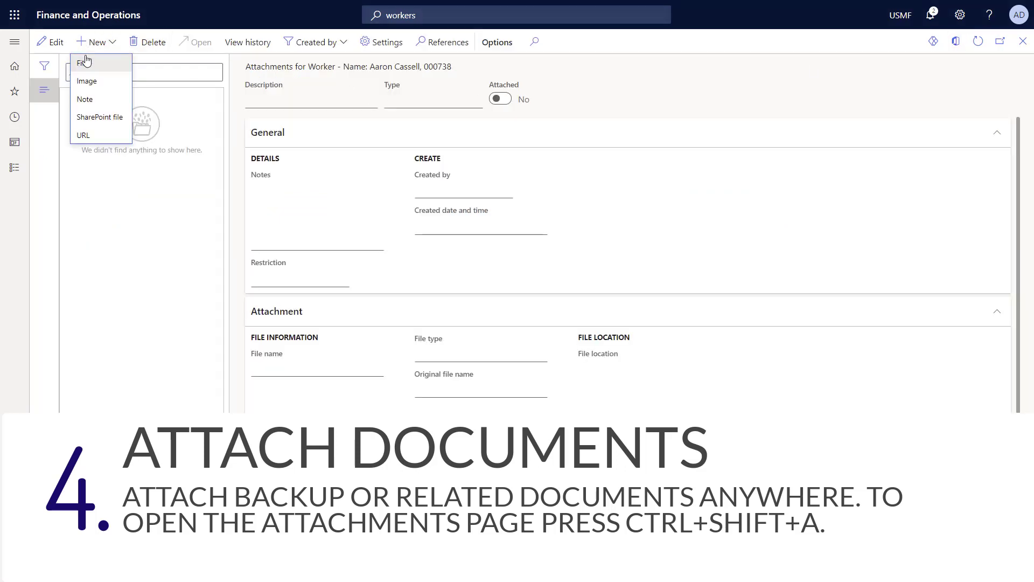
pyautogui.click(80, 62)
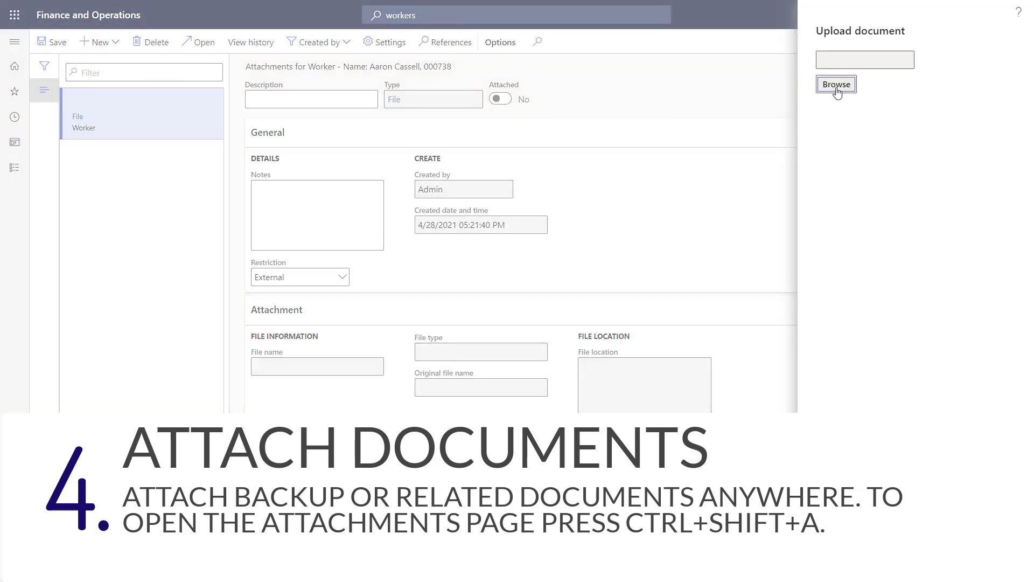
pyautogui.click(836, 84)
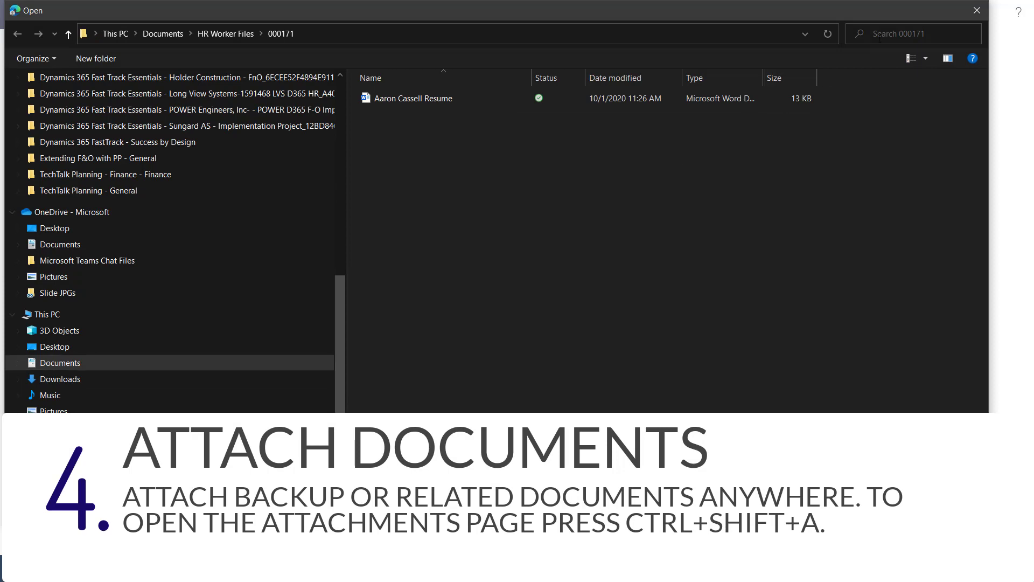
pyautogui.click(414, 98)
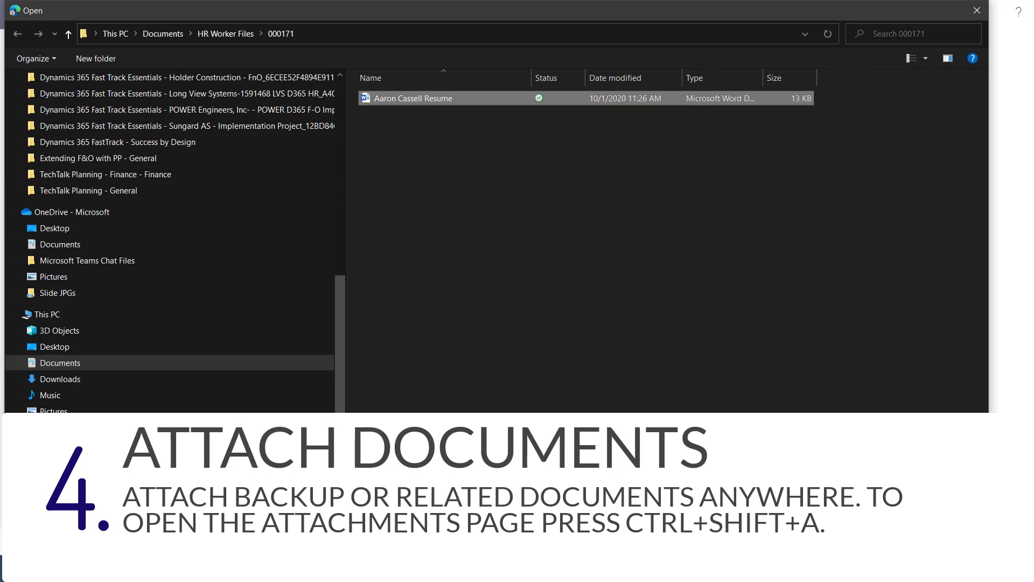
pyautogui.doubleClick(412, 98)
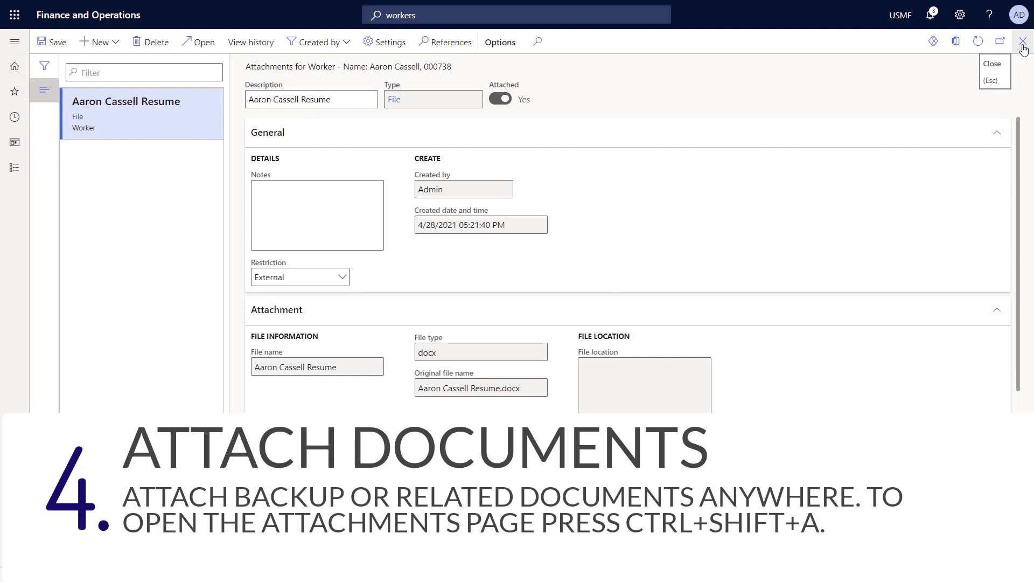
# Close Attachments to return to Workers, where 000738 shows one attachment.
pyautogui.click(1023, 42)
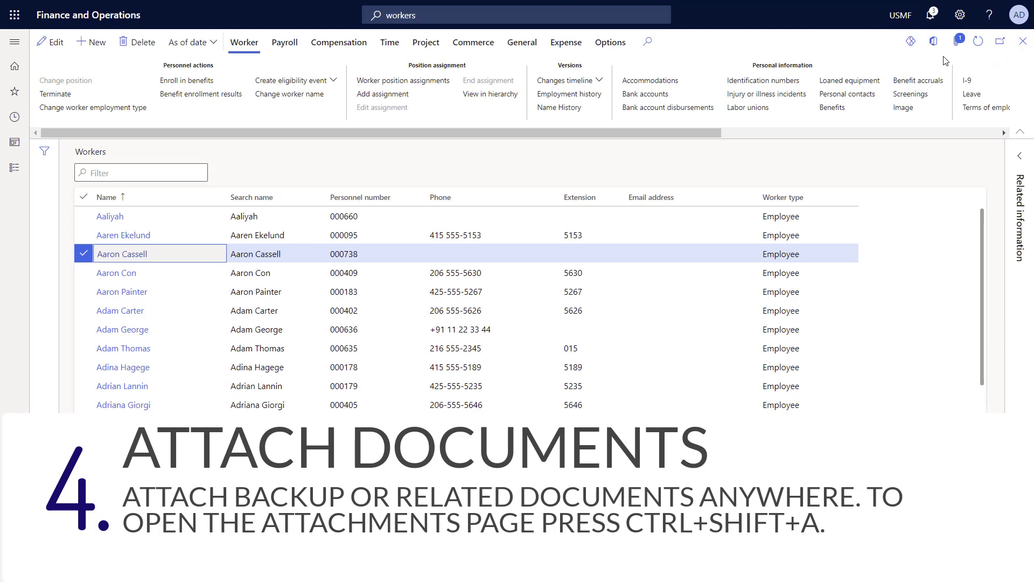
pyautogui.moveTo(959, 41)
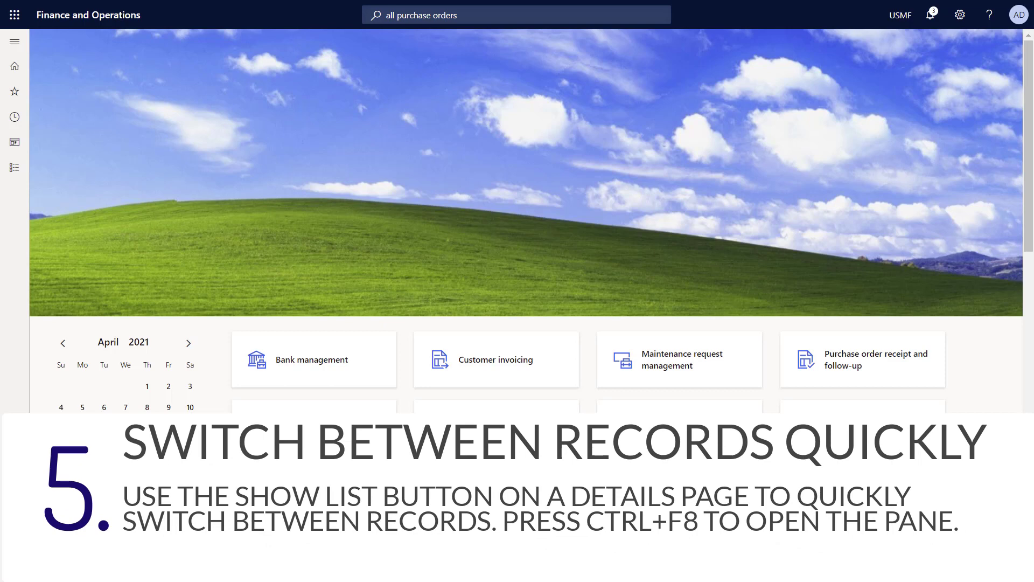
pyautogui.moveTo(93, 187)
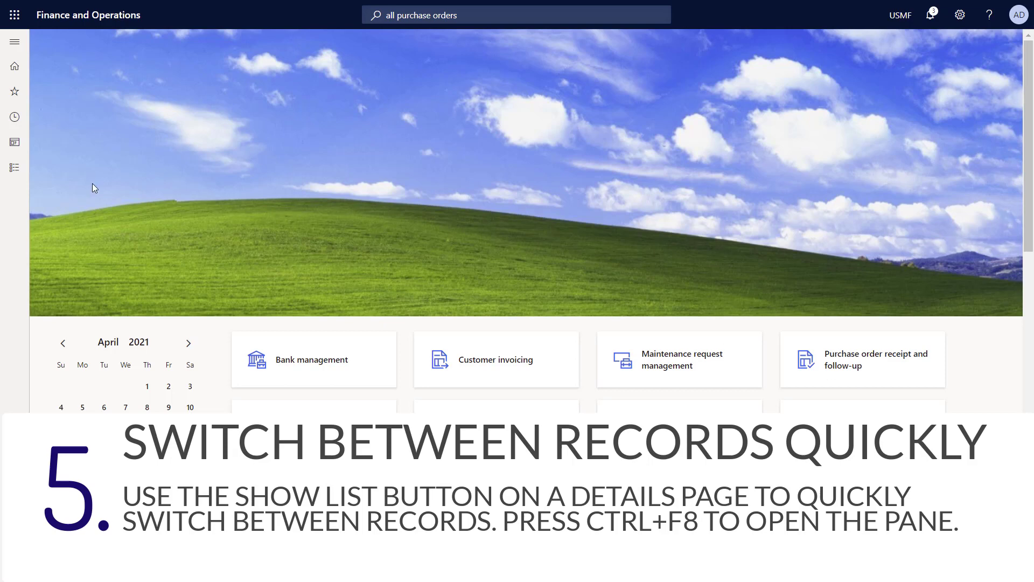
# Open All purchase orders and select order 00000041 for Fabrikam Supplier.
pyautogui.click(517, 14)
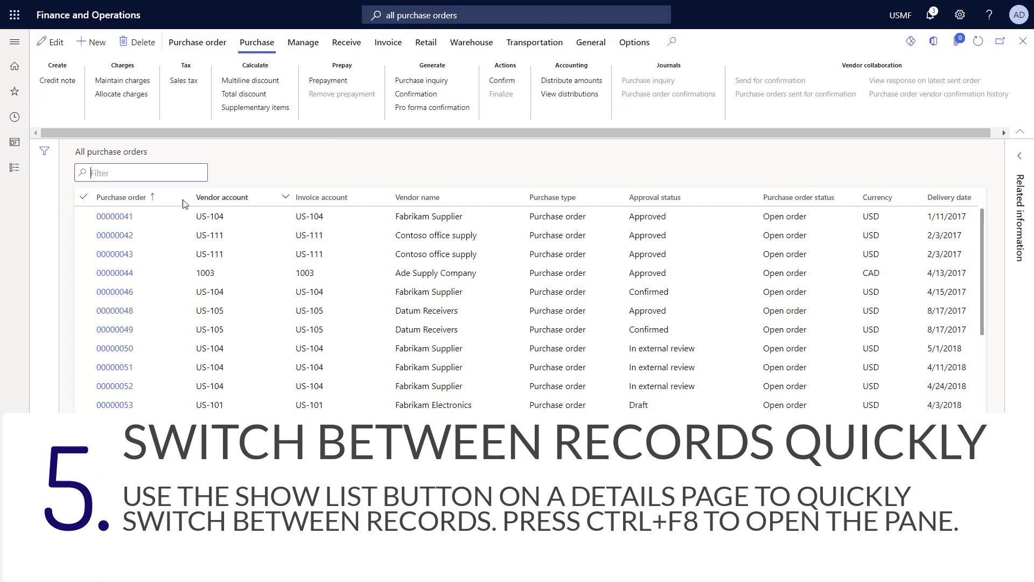
pyautogui.click(114, 216)
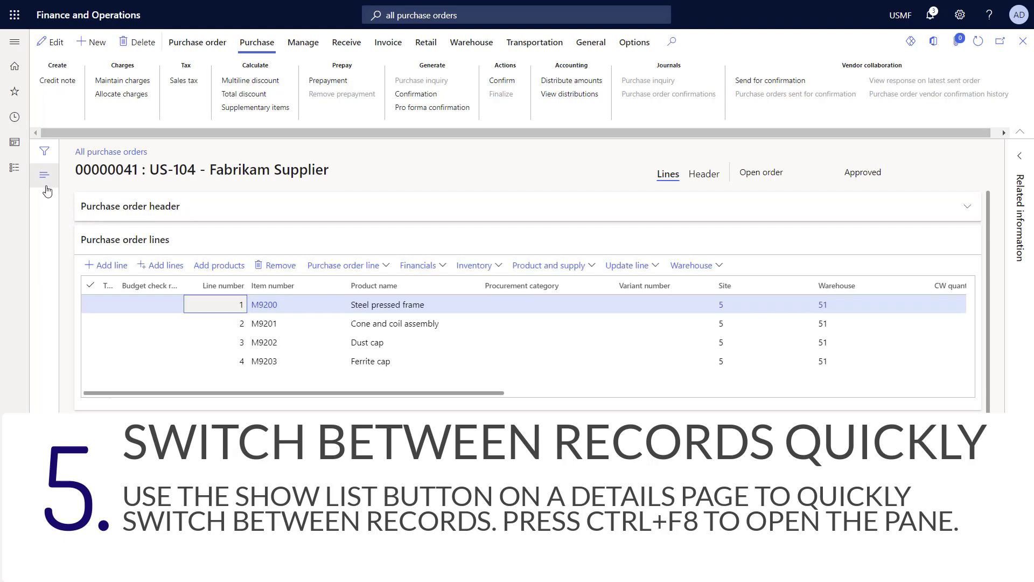
pyautogui.moveTo(44, 216)
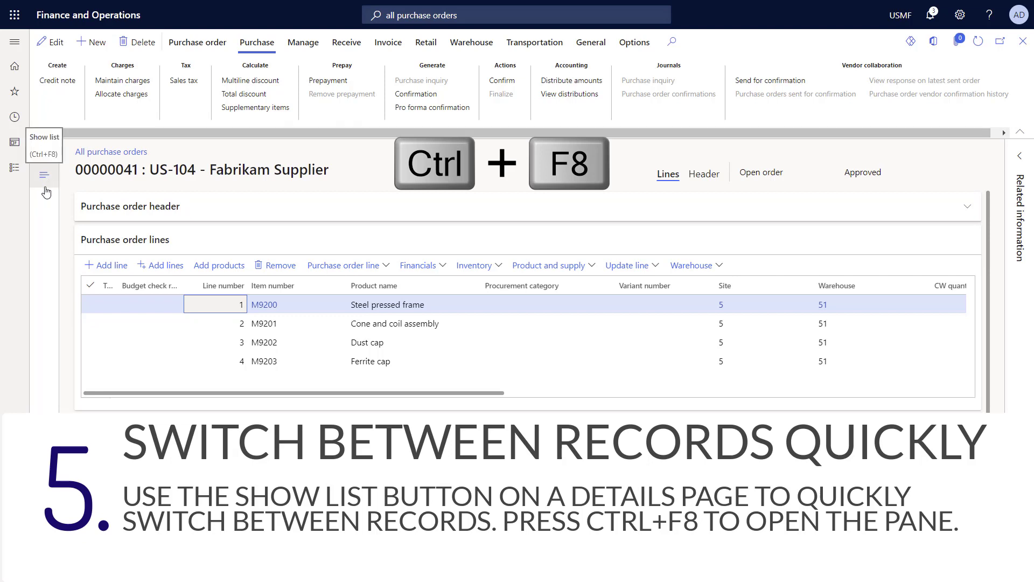
# Show the list pane, switch through orders 00000042 and 00000043, then hide it.
pyautogui.press('ctrl+f8')
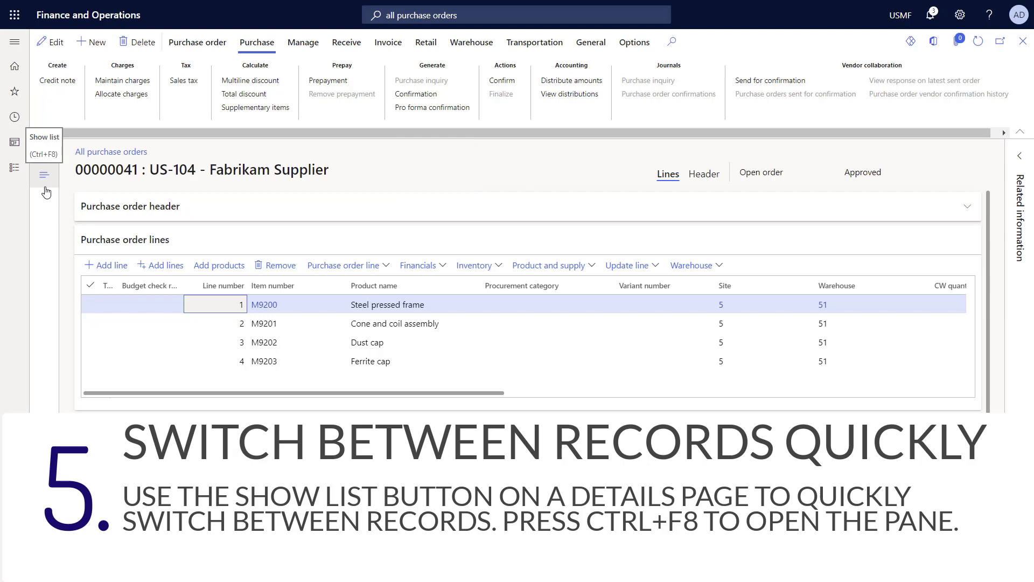
pyautogui.click(44, 174)
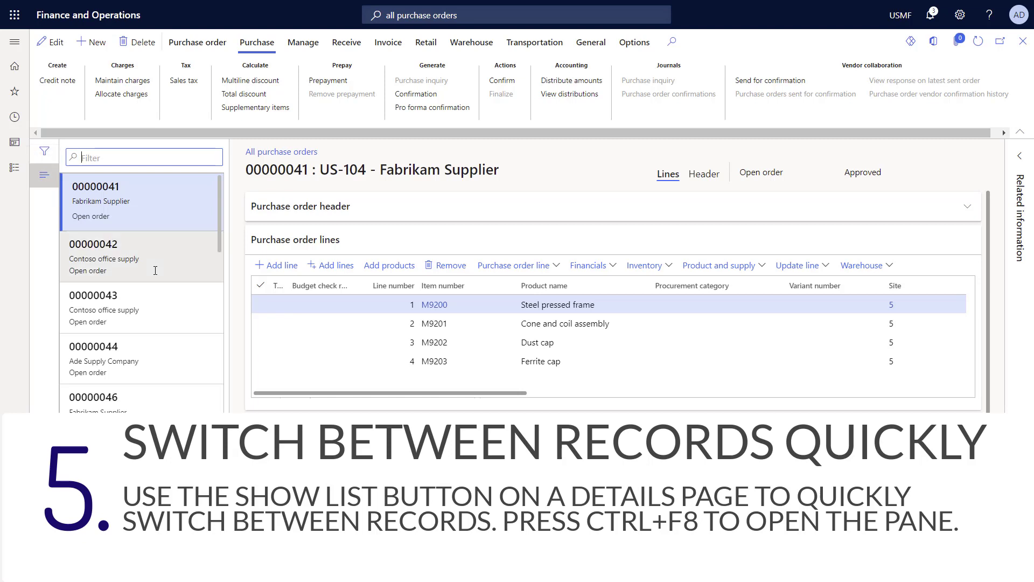
pyautogui.click(140, 256)
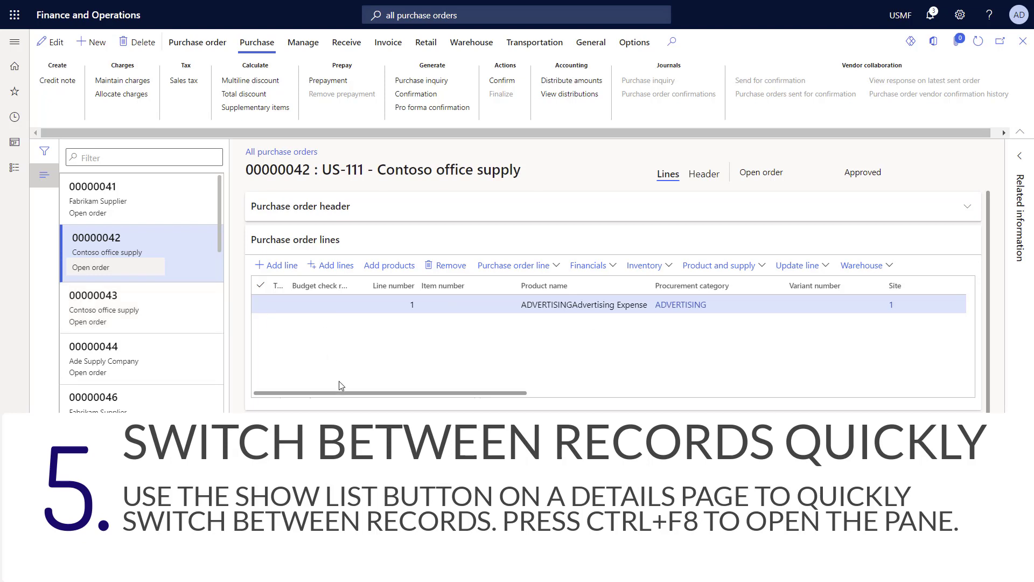
pyautogui.moveTo(379, 363)
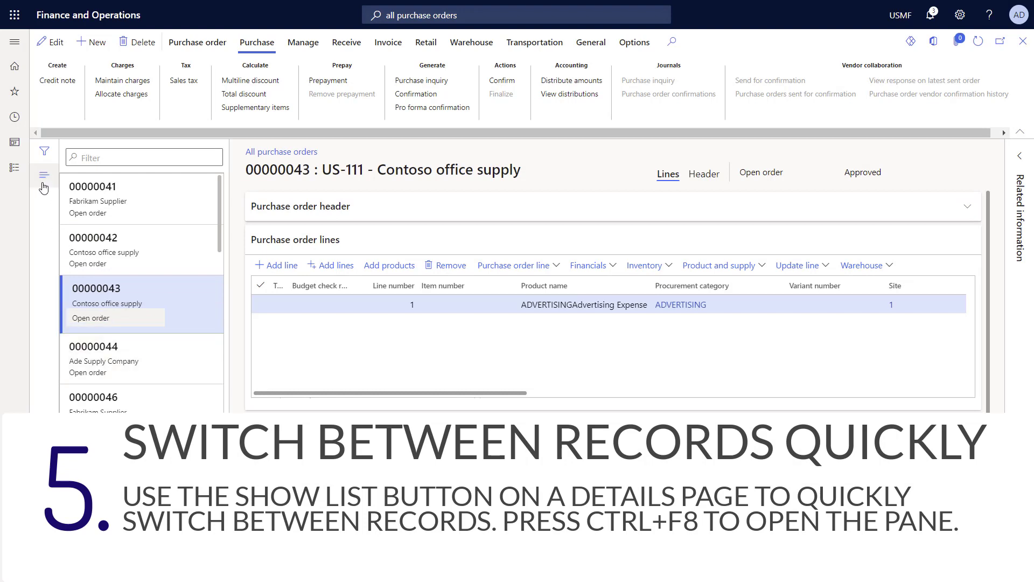
pyautogui.click(44, 174)
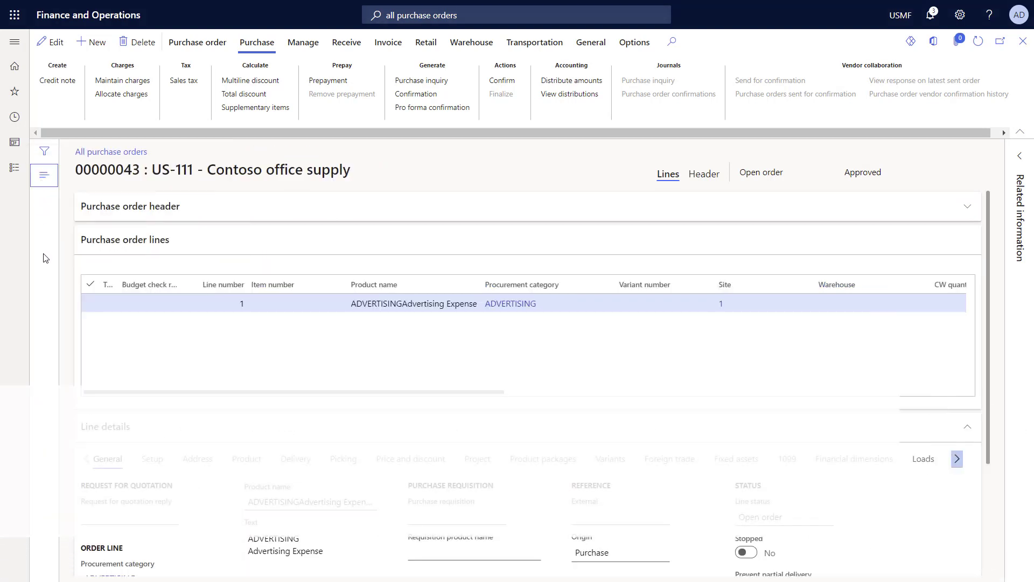